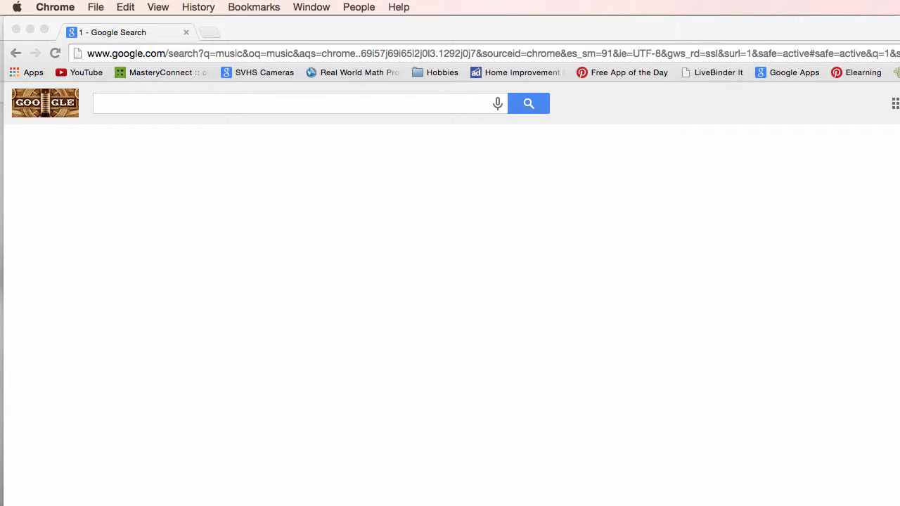
# Step: Search for music, then rerun it as the exact quoted phrase "power of music"
pyautogui.click(296, 105)
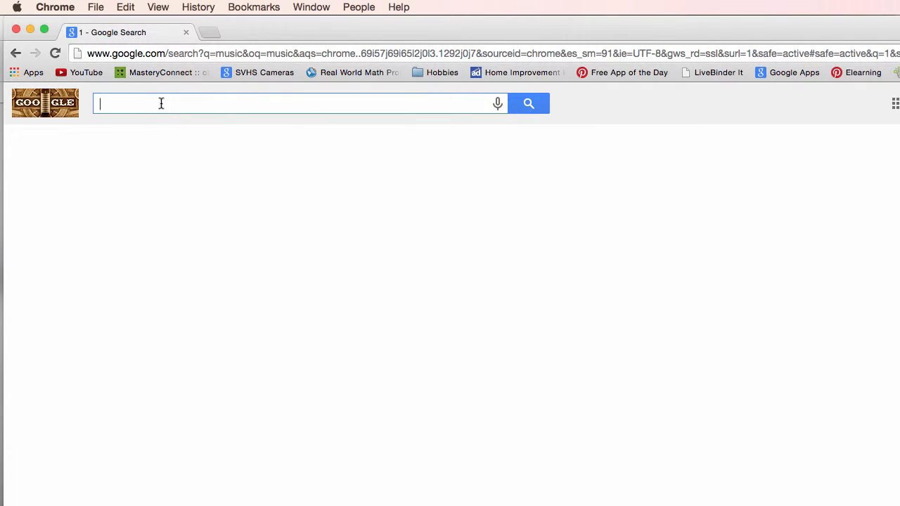
pyautogui.write('music')
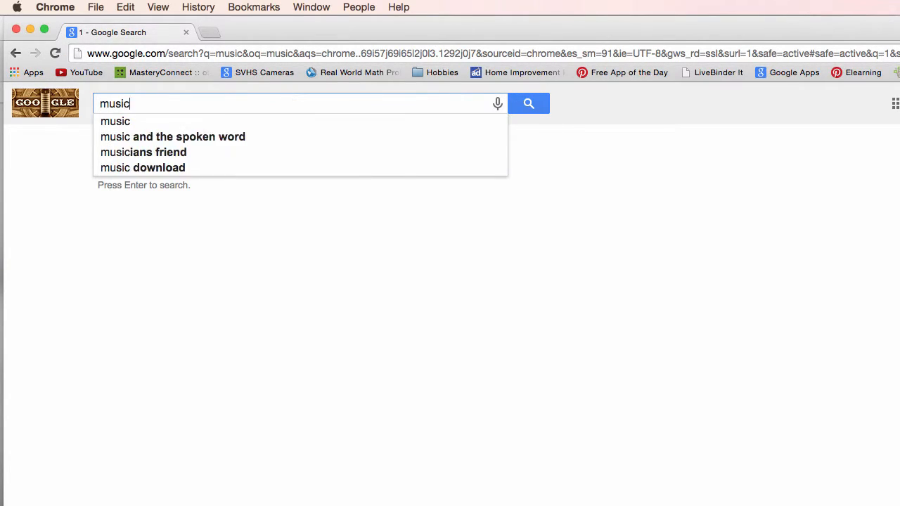
pyautogui.press('enter')
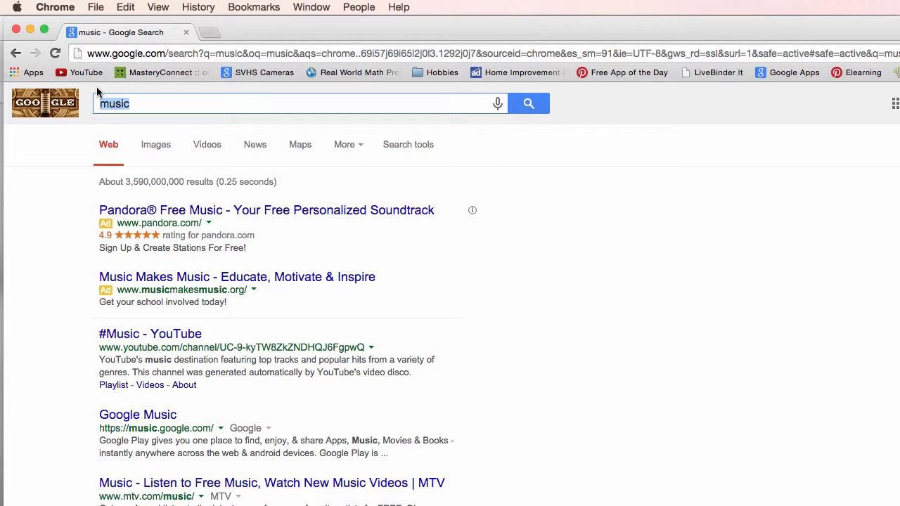
pyautogui.write('power of')
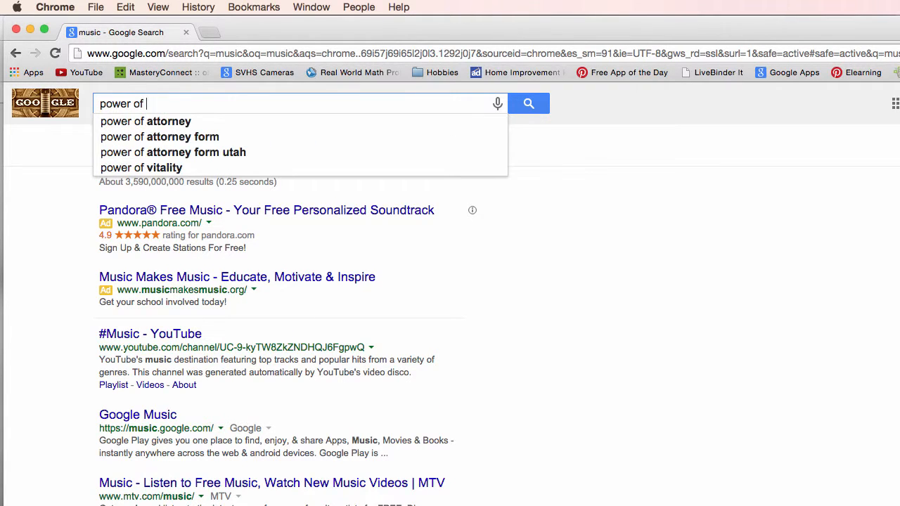
pyautogui.write('music"')
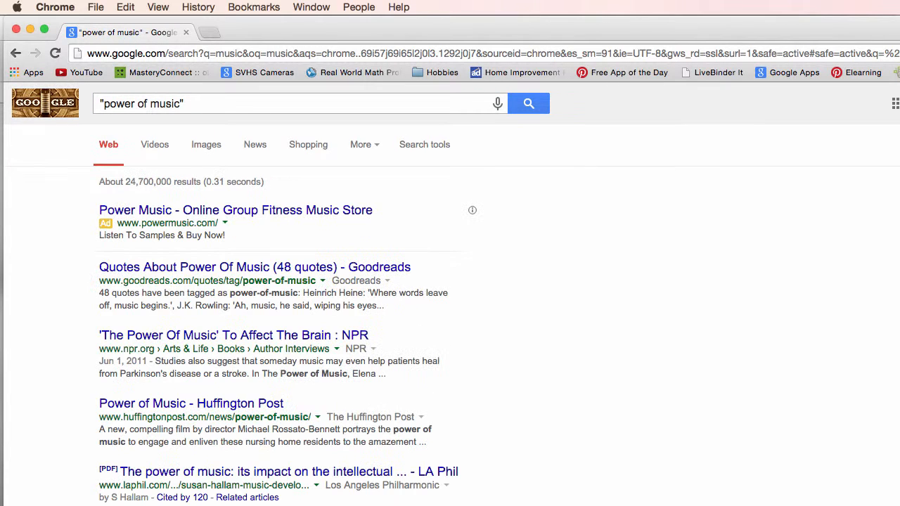
pyautogui.moveTo(293, 194)
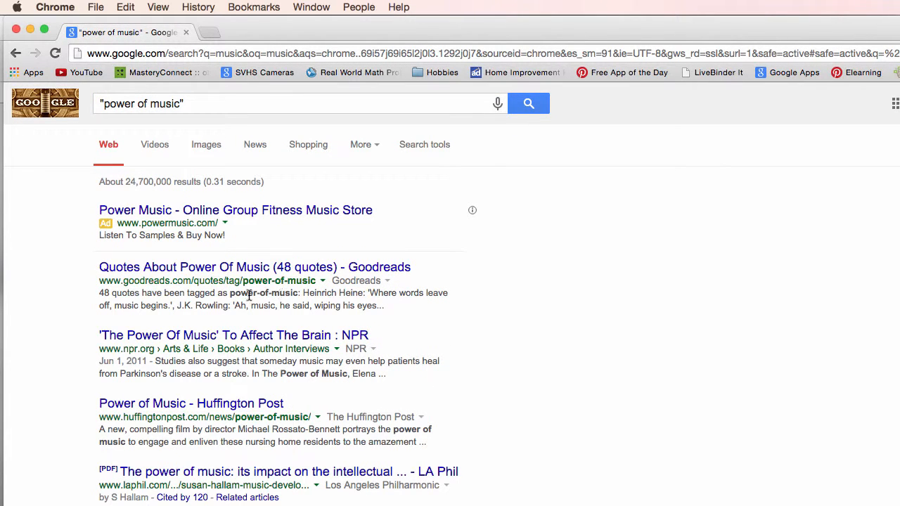
pyautogui.moveTo(290, 377)
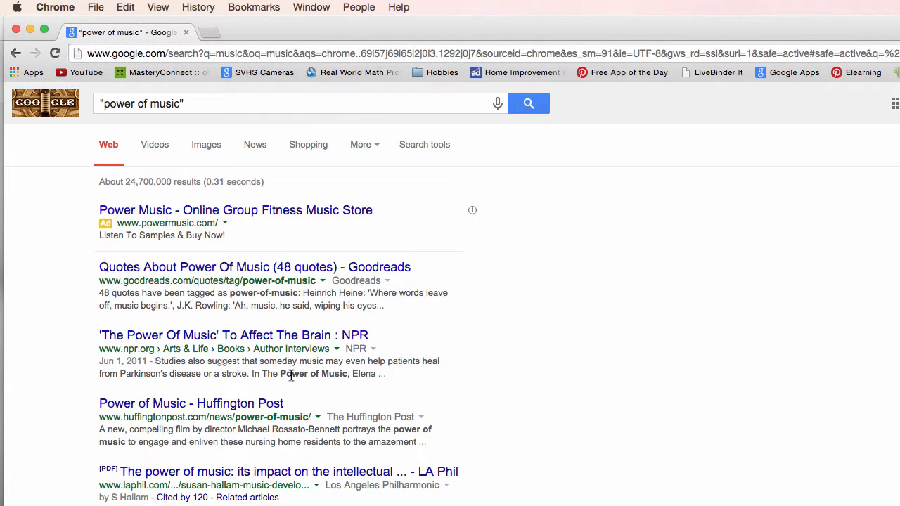
pyautogui.moveTo(354, 437)
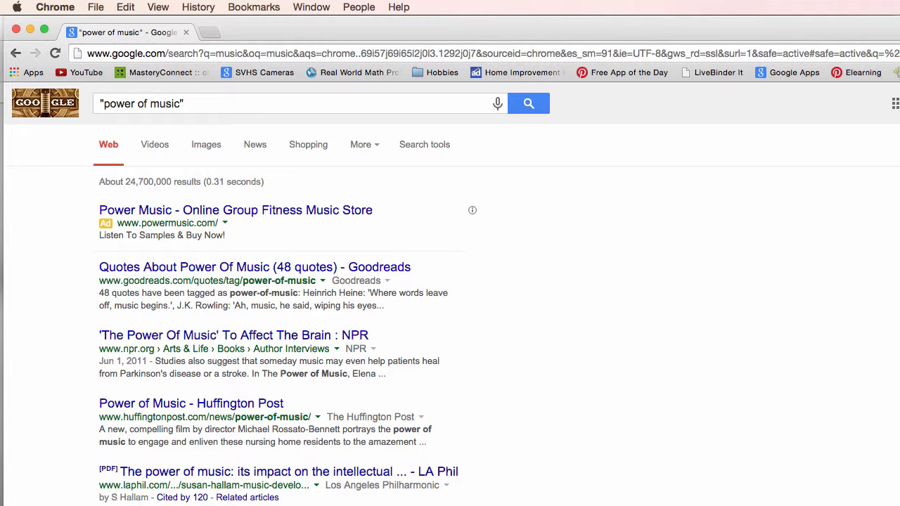
# Step: Append the quoted phrase "thinking skills" to the query and search again
pyautogui.click(228, 104)
pyautogui.write(' "thinking')
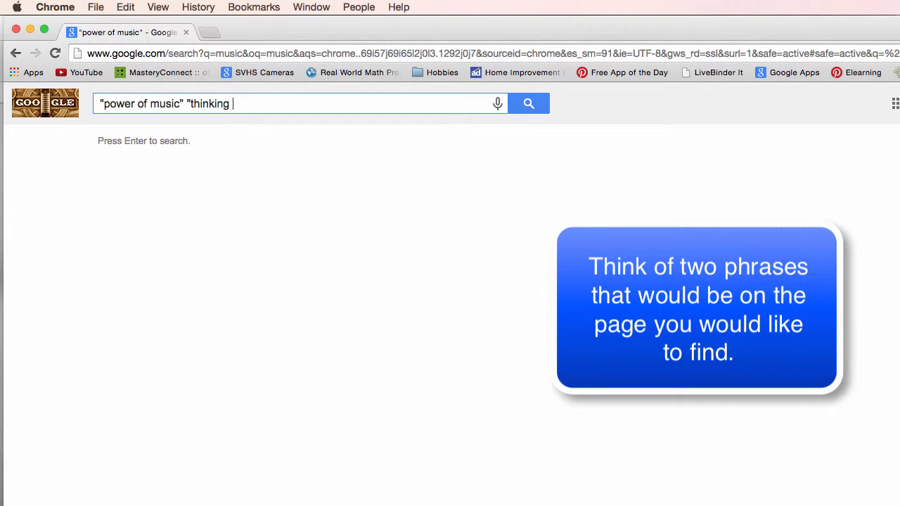
pyautogui.write('skills"')
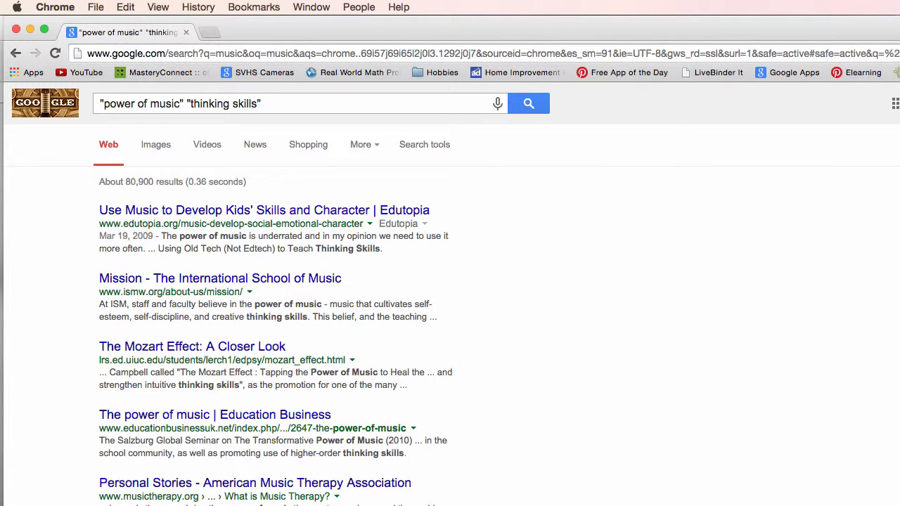
# Step: Append the quoted phrase "test scores" to the query and look through the results
pyautogui.click(281, 104)
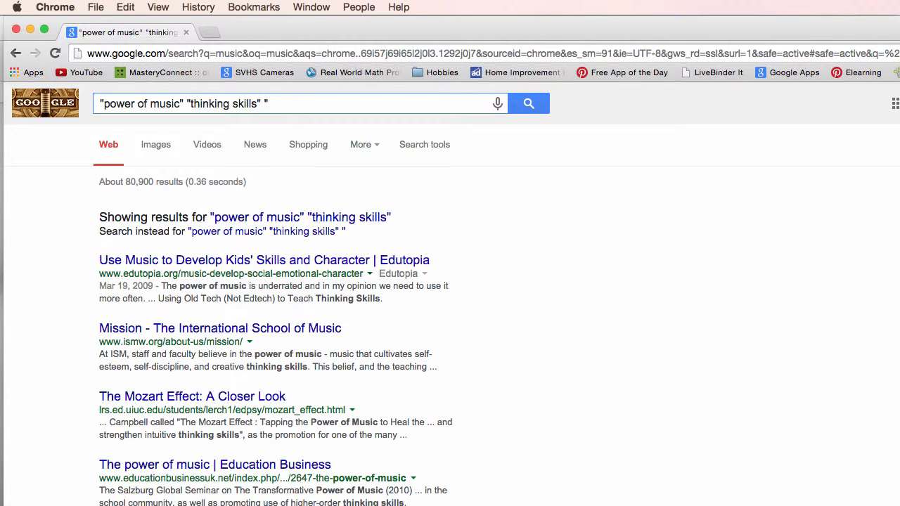
pyautogui.write('"test scores')
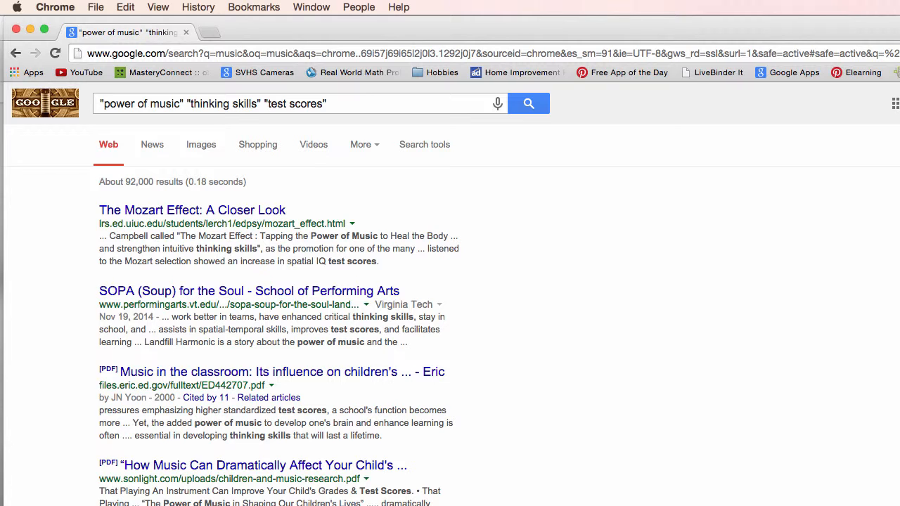
pyautogui.scroll(-3)
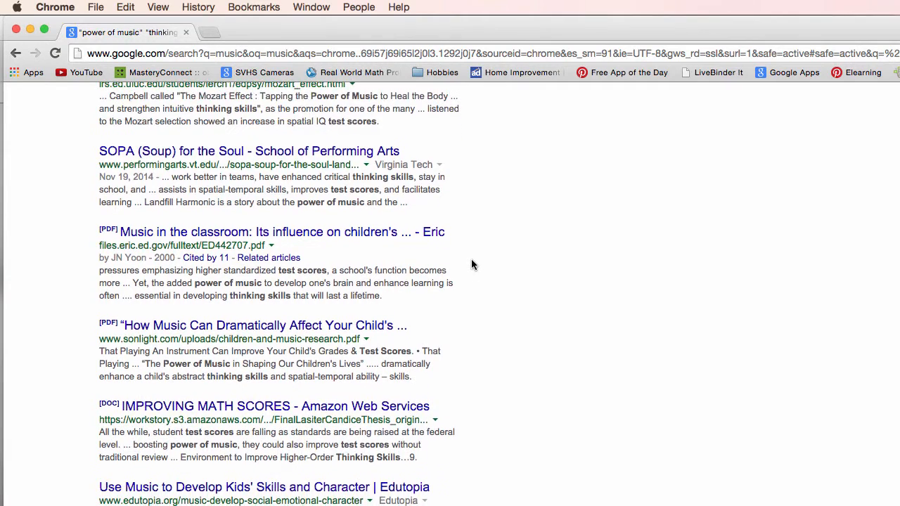
pyautogui.scroll(-3)
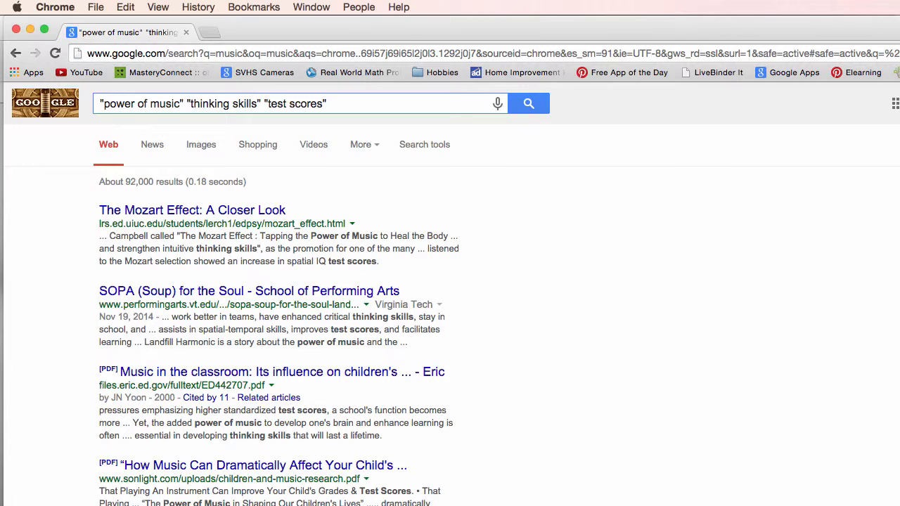
# Step: Restrict the three-phrase search to PowerPoint files with filetype:ppt
pyautogui.write('filetype')
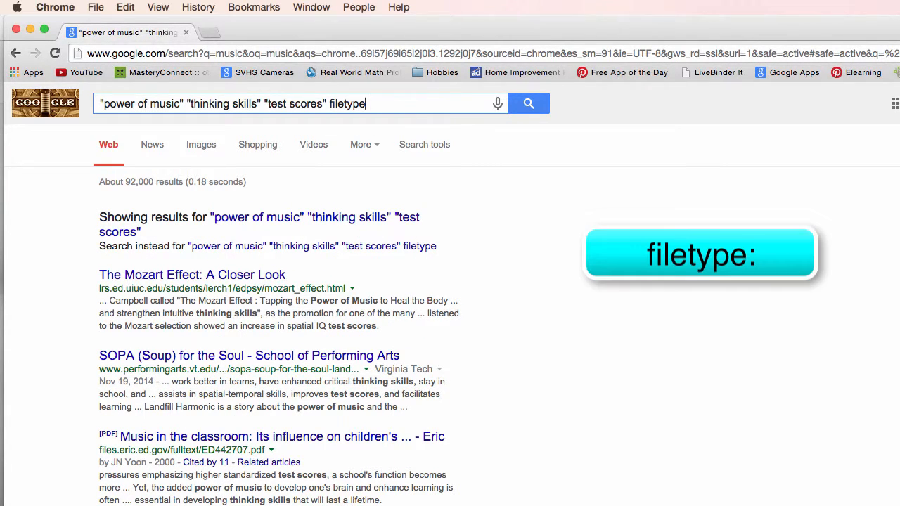
pyautogui.write(':')
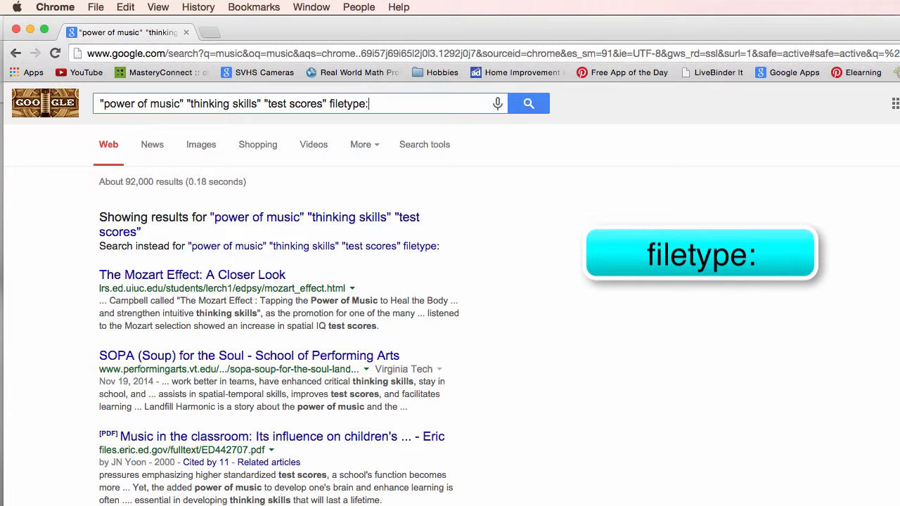
pyautogui.write('ppt')
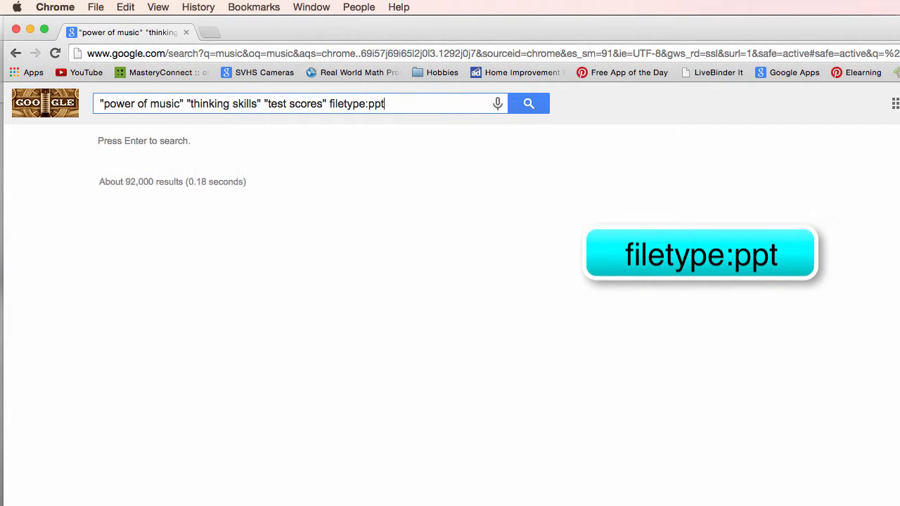
pyautogui.press('enter')
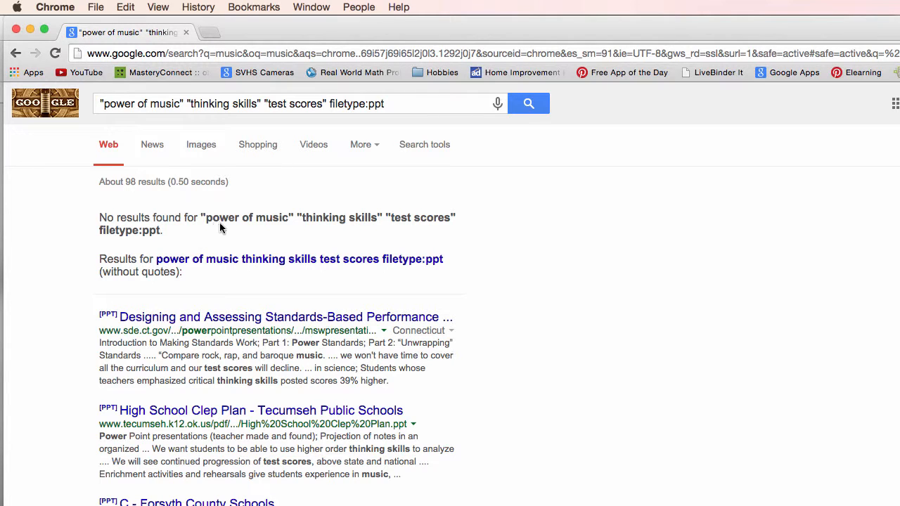
pyautogui.moveTo(405, 228)
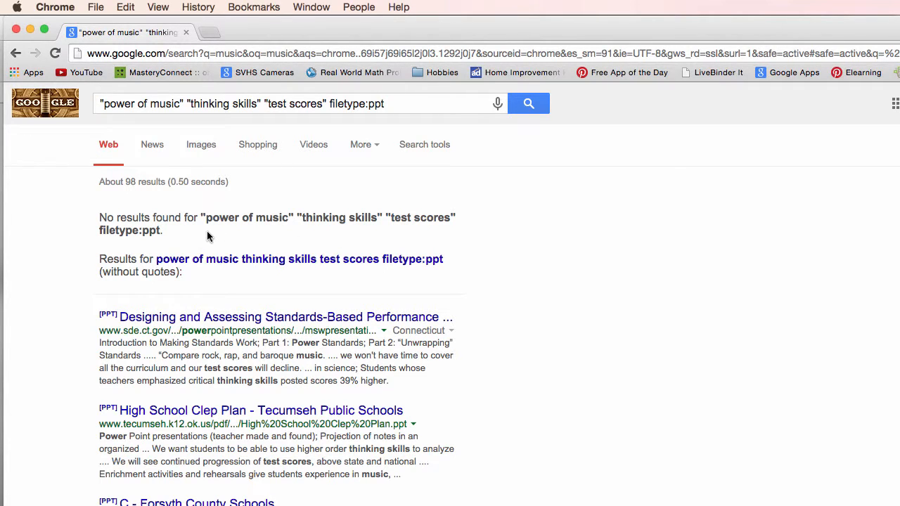
pyautogui.moveTo(222, 225)
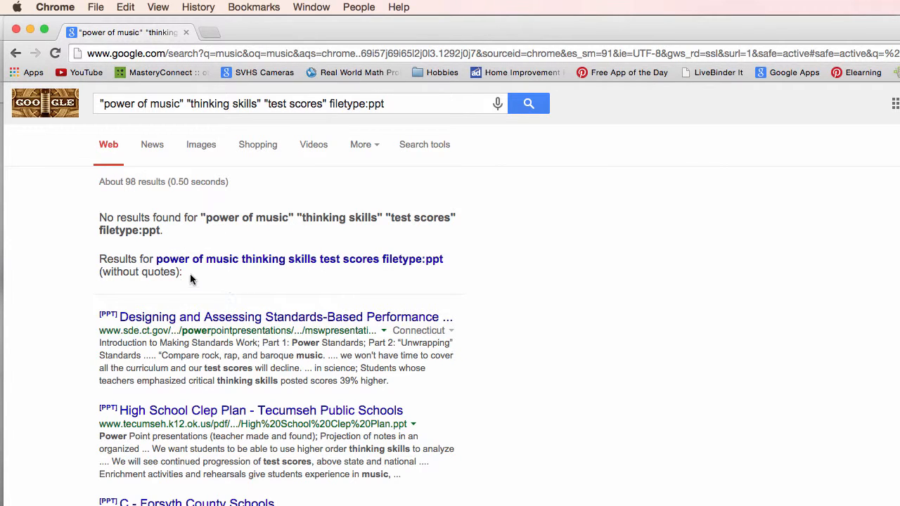
pyautogui.moveTo(377, 275)
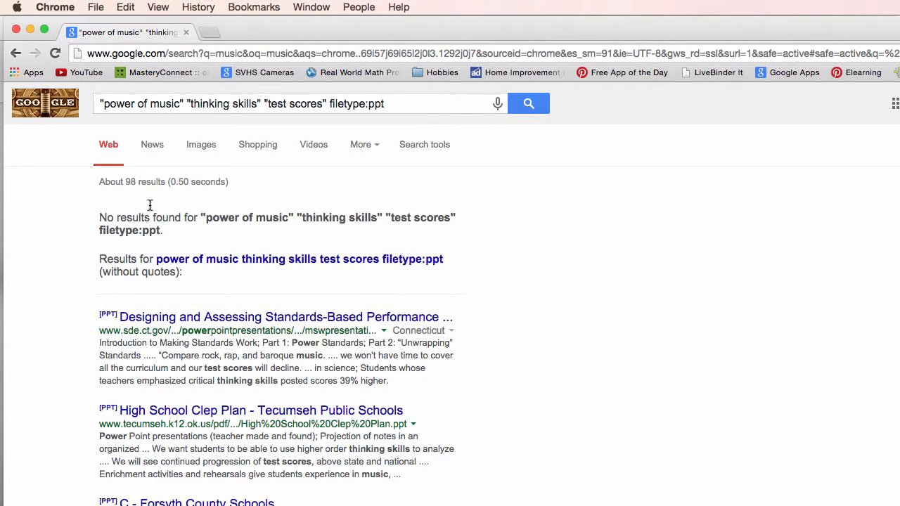
pyautogui.moveTo(284, 316)
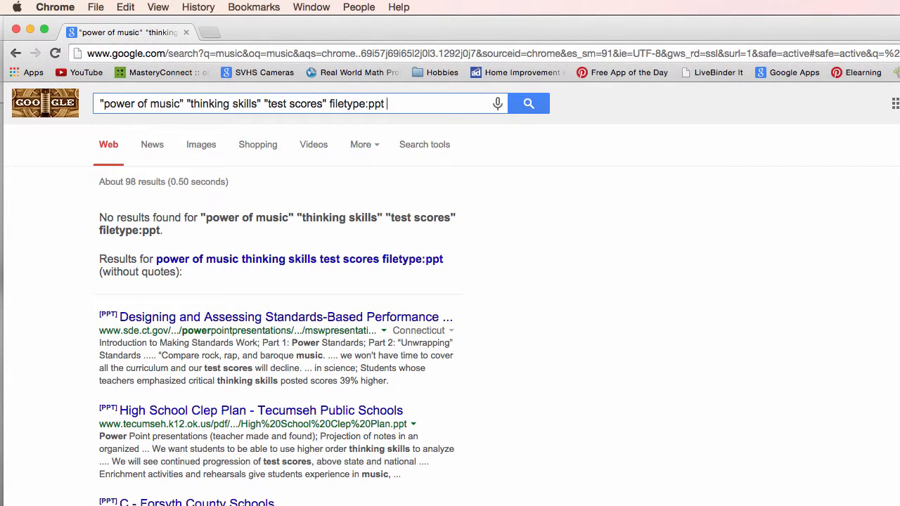
# Step: Add a site:edu restriction to the PowerPoint search and review the six results
pyautogui.write('site:')
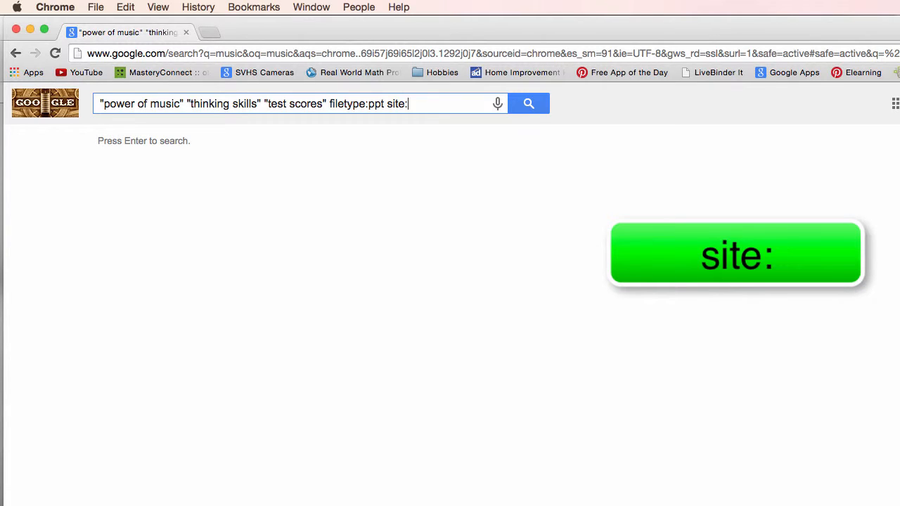
pyautogui.write('edu')
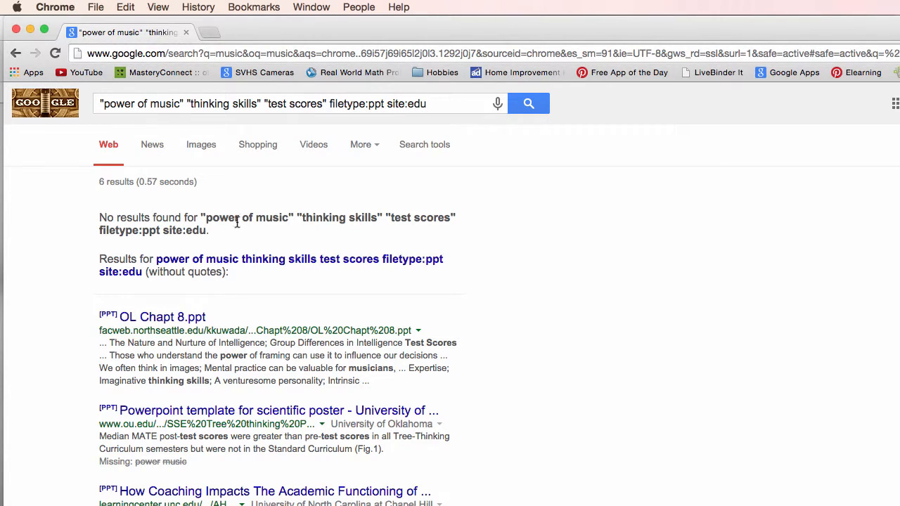
pyautogui.moveTo(270, 281)
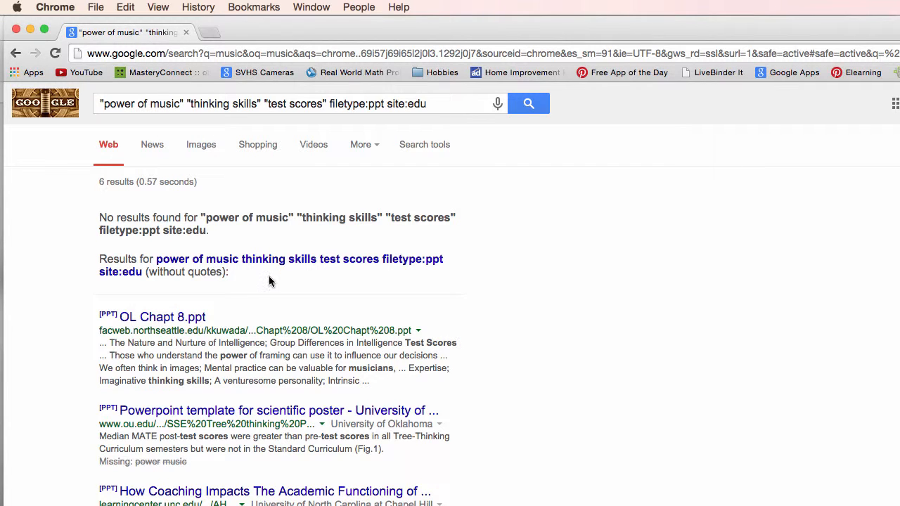
pyautogui.scroll(-3)
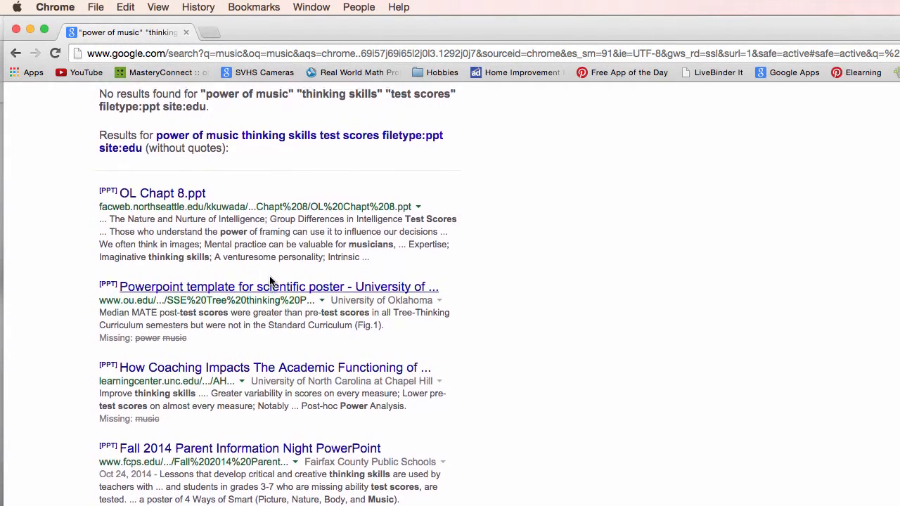
pyautogui.scroll(3)
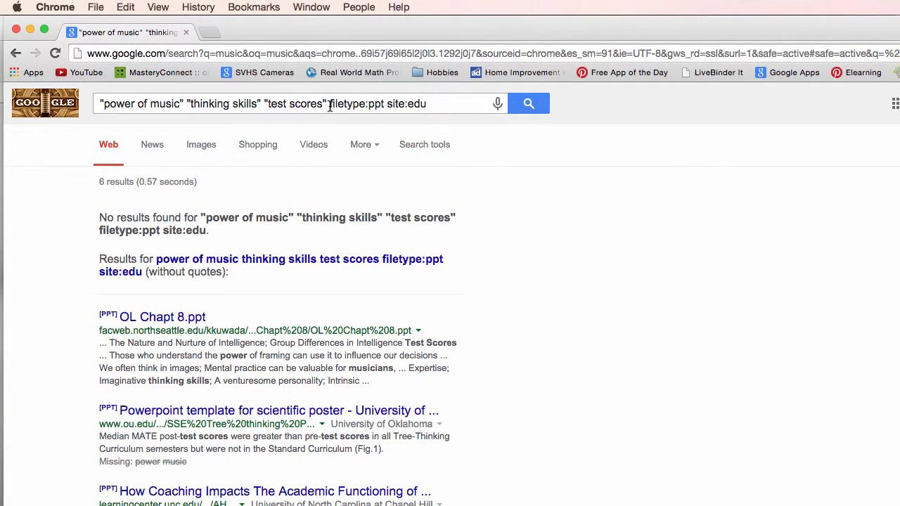
# Step: Replace filetype:ppt with filetype:pdf to search PDF files on .edu sites
pyautogui.doubleClick(354, 104)
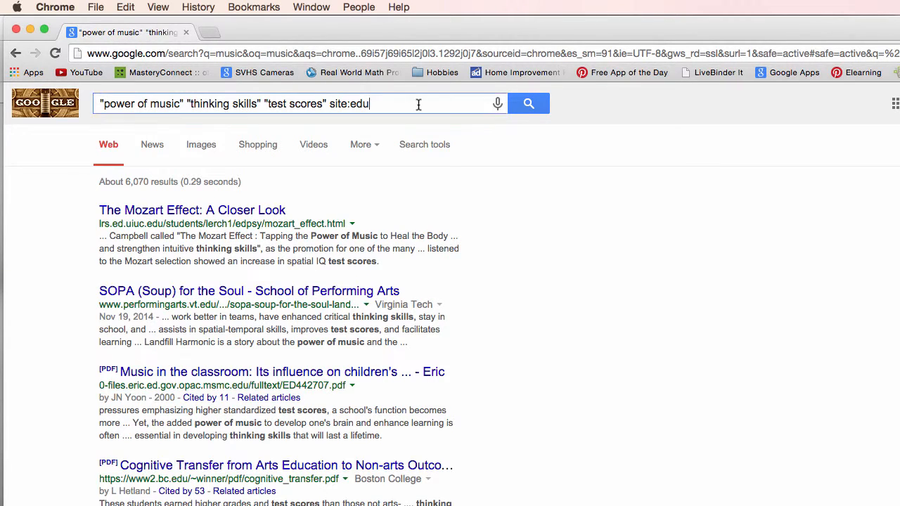
pyautogui.write('filet')
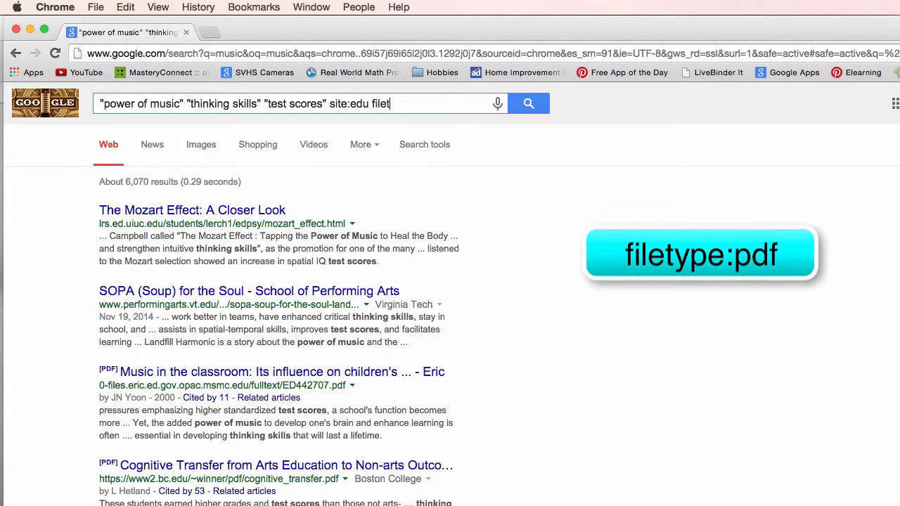
pyautogui.write('ype:')
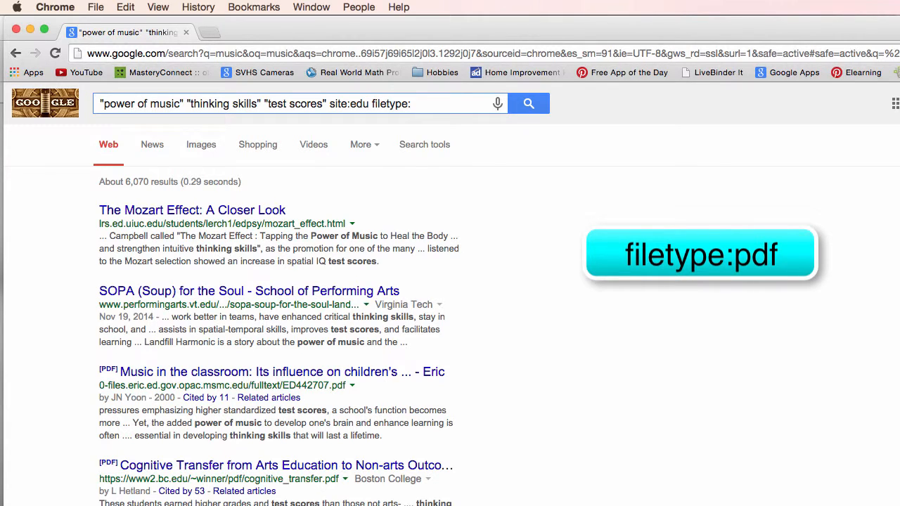
pyautogui.write('pdf')
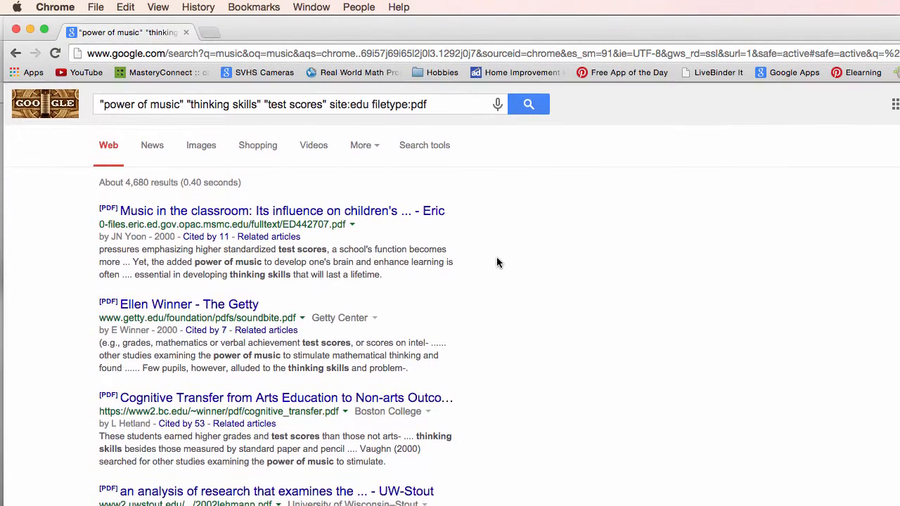
# Step: Remove filetype:pdf and edu, leaving an empty site: restriction, and browse the web country-codes list
pyautogui.click(371, 104)
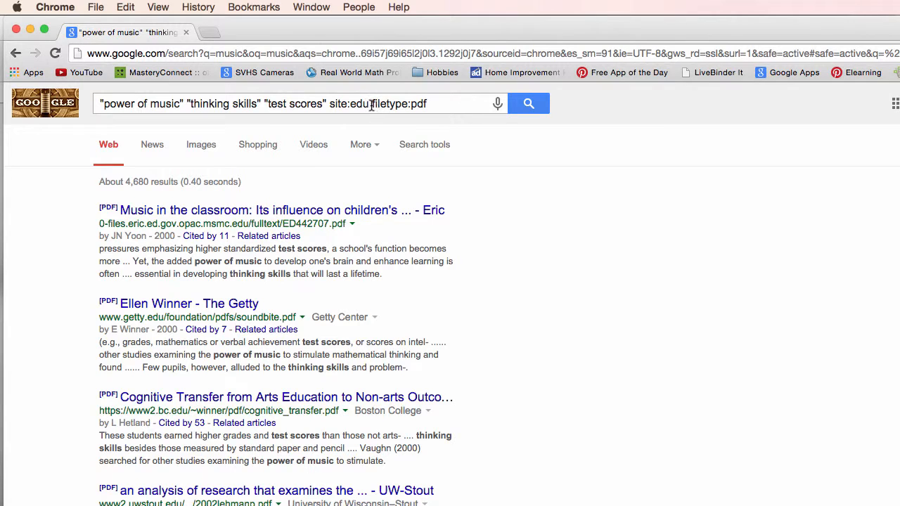
pyautogui.doubleClick(400, 104)
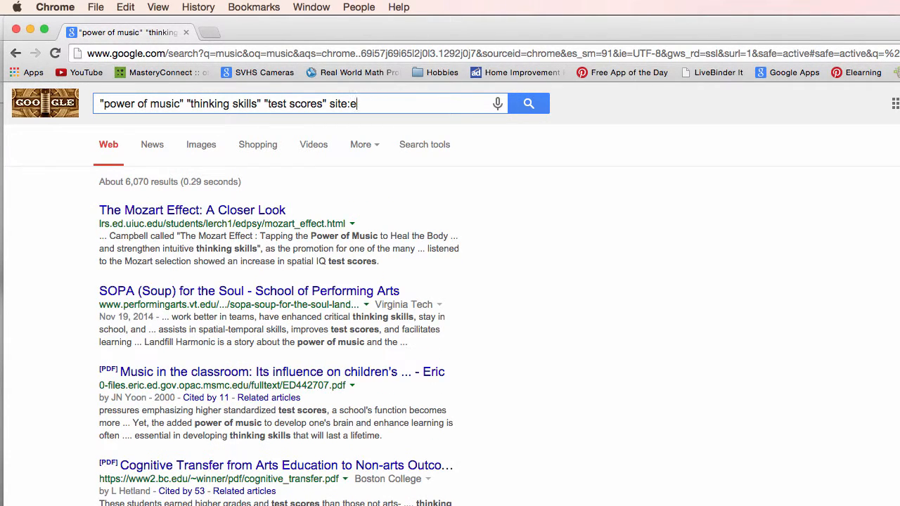
pyautogui.press('Backspace')
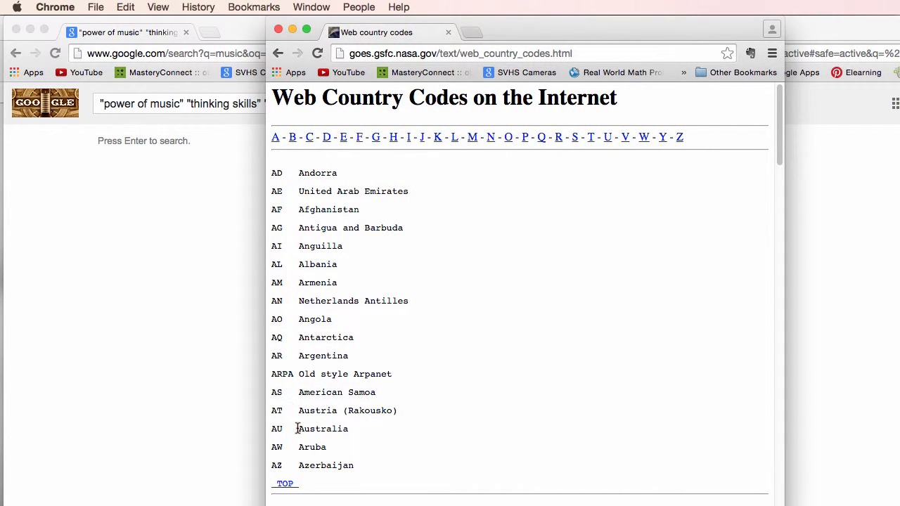
pyautogui.moveTo(343, 429)
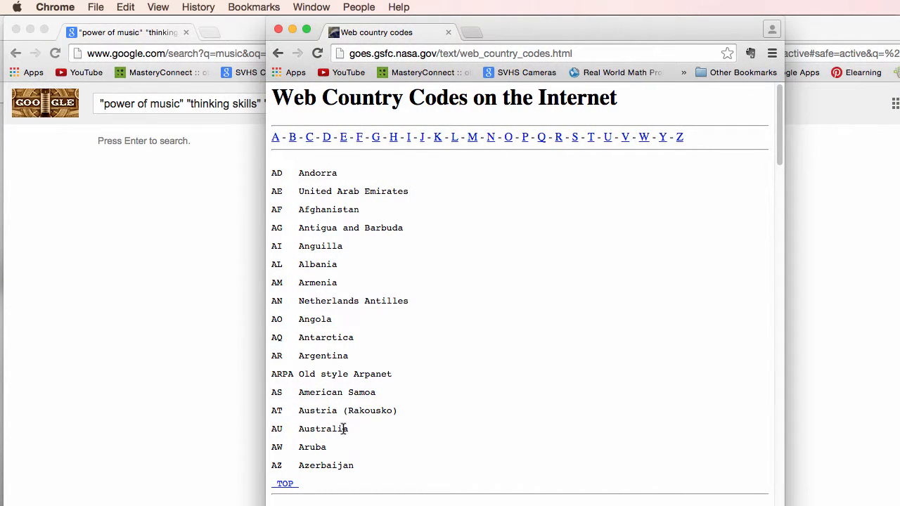
pyautogui.moveTo(343, 337)
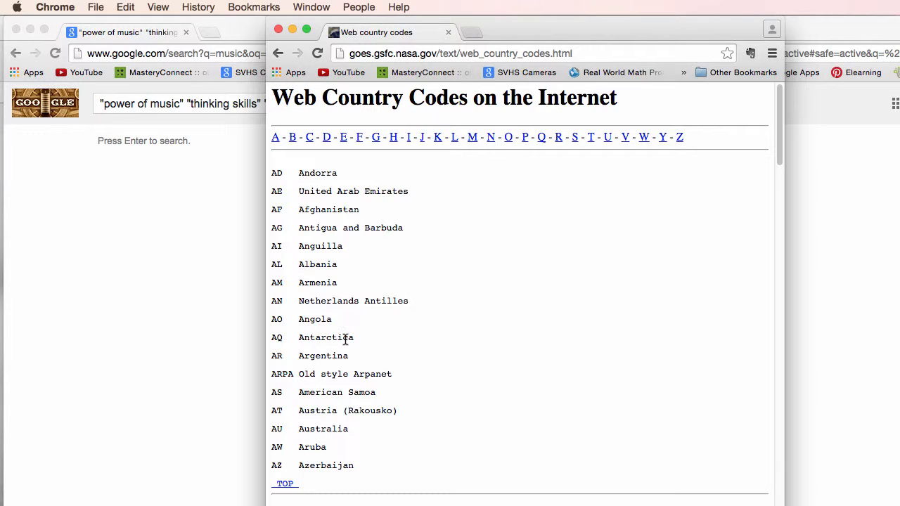
pyautogui.scroll(-3)
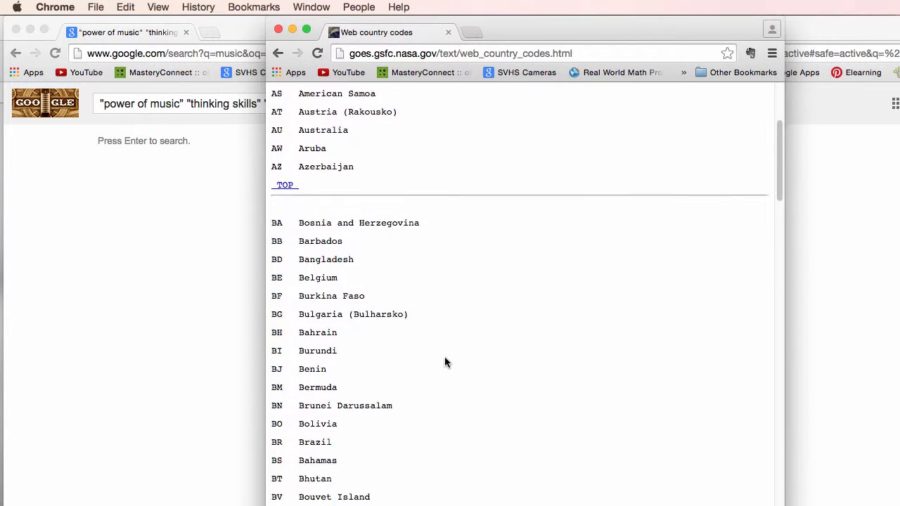
pyautogui.scroll(-3)
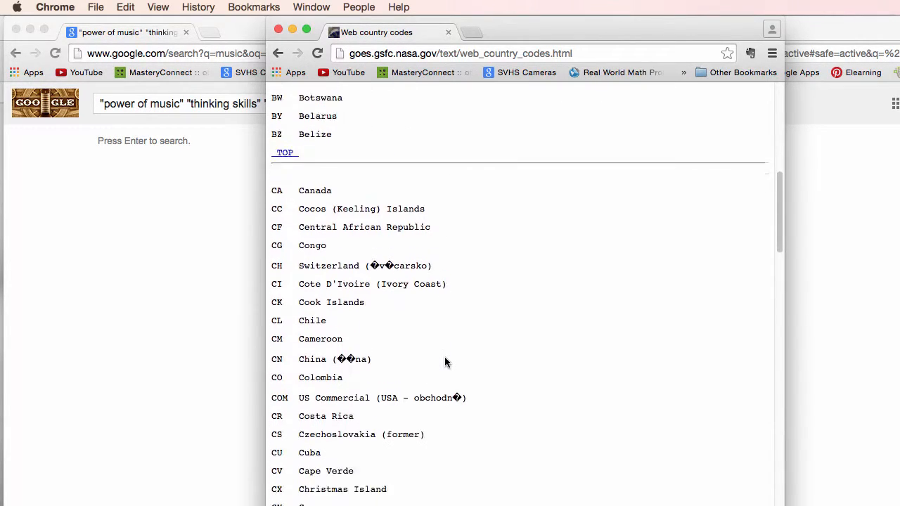
pyautogui.scroll(-3)
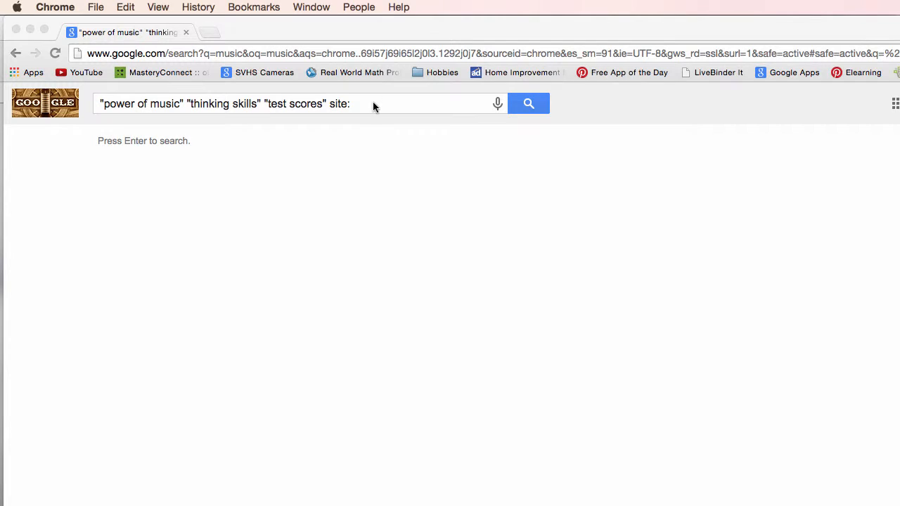
# Step: Restrict the search to Australian sites with site:au, then select au to replace it with uk
pyautogui.write('au')
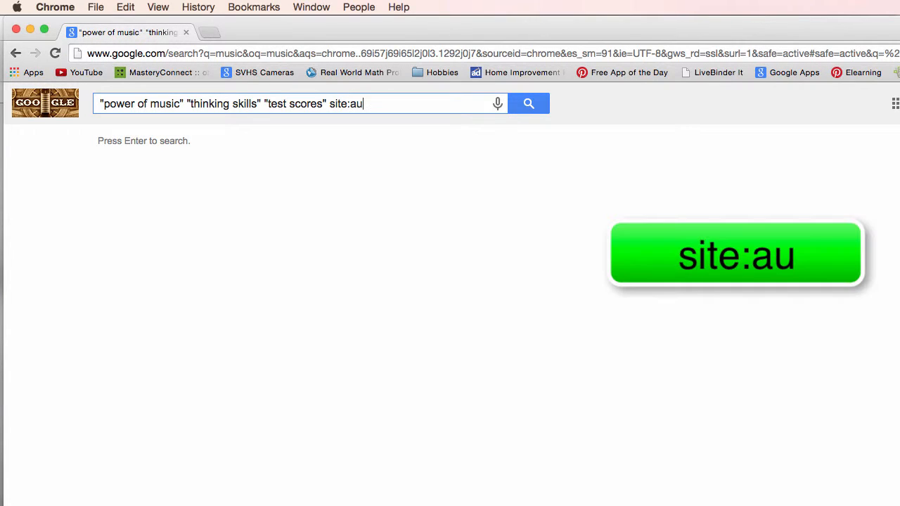
pyautogui.press('enter')
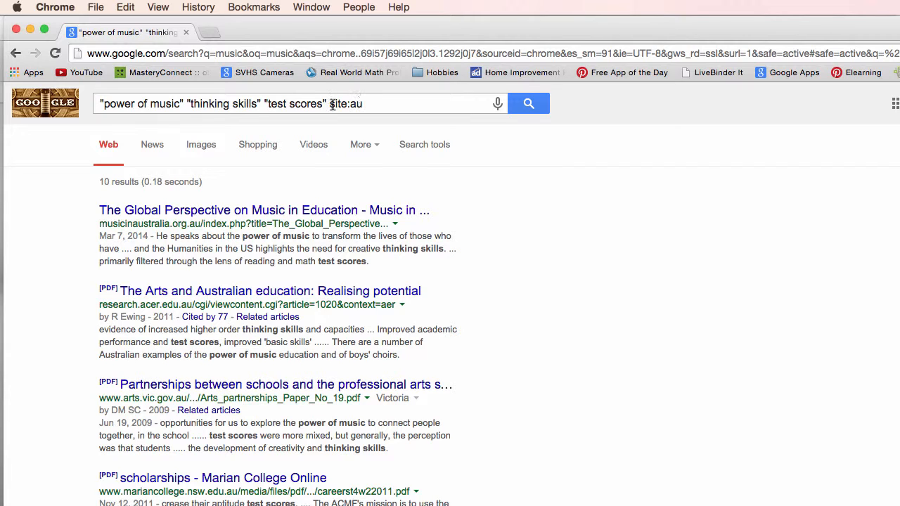
pyautogui.doubleClick(356, 104)
pyautogui.write('k')
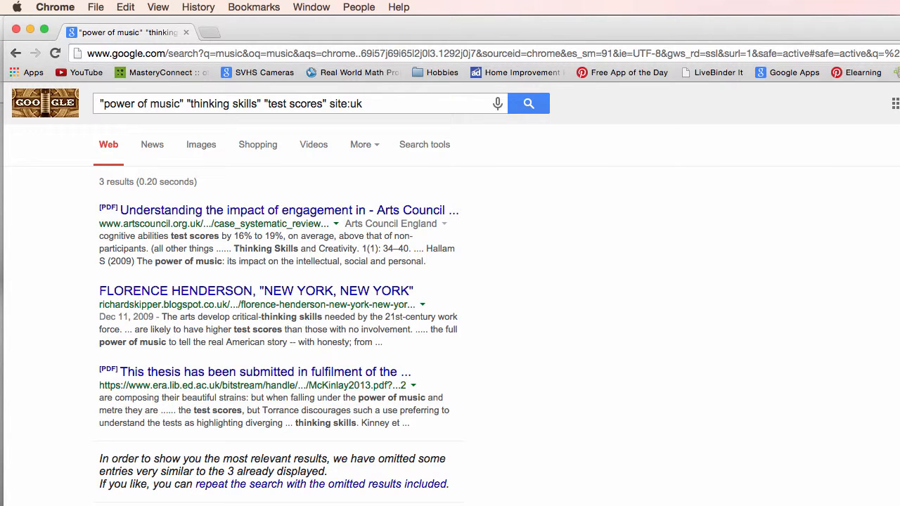
# Step: Replace uk with edutopia.org in the site restriction and run the search
pyautogui.click(360, 104)
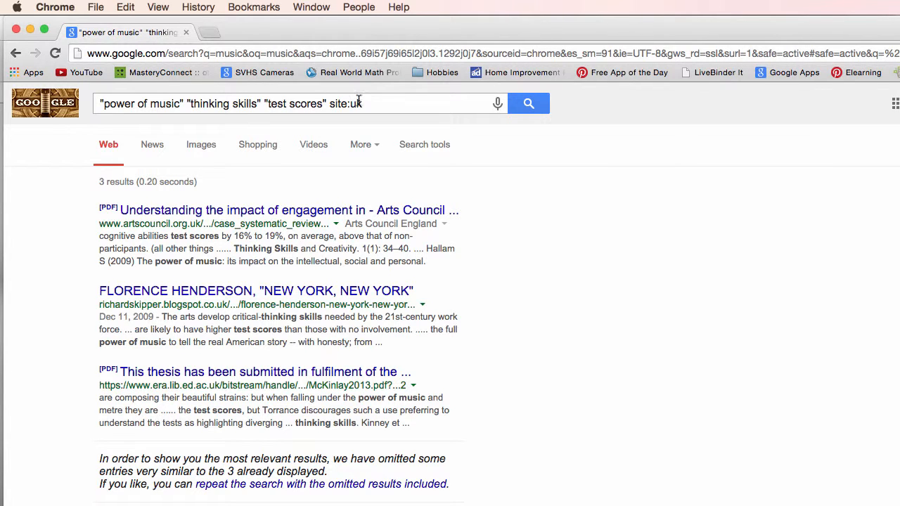
pyautogui.doubleClick(355, 104)
pyautogui.write('edutopia')
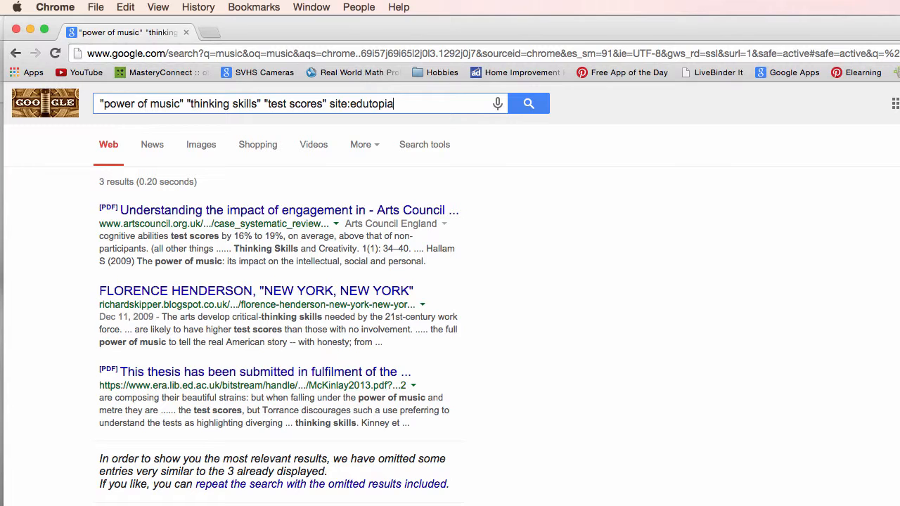
pyautogui.write('.or')
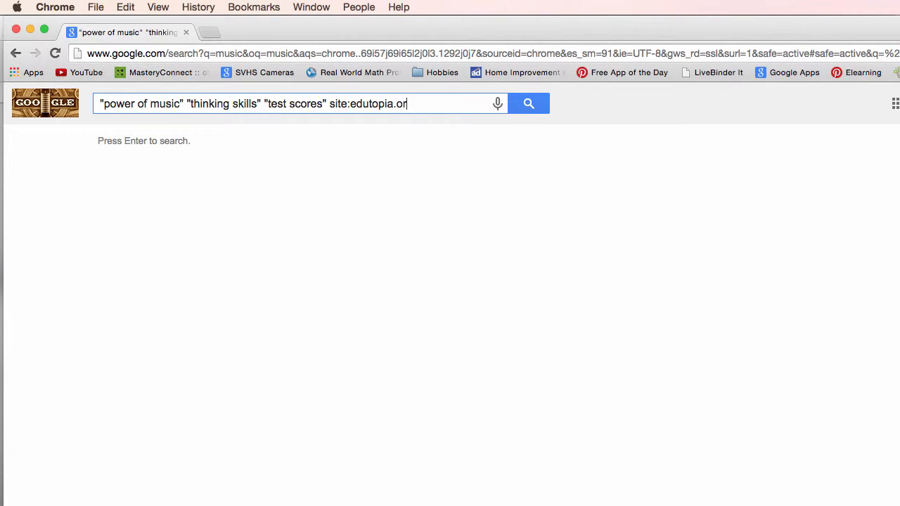
pyautogui.write('g')
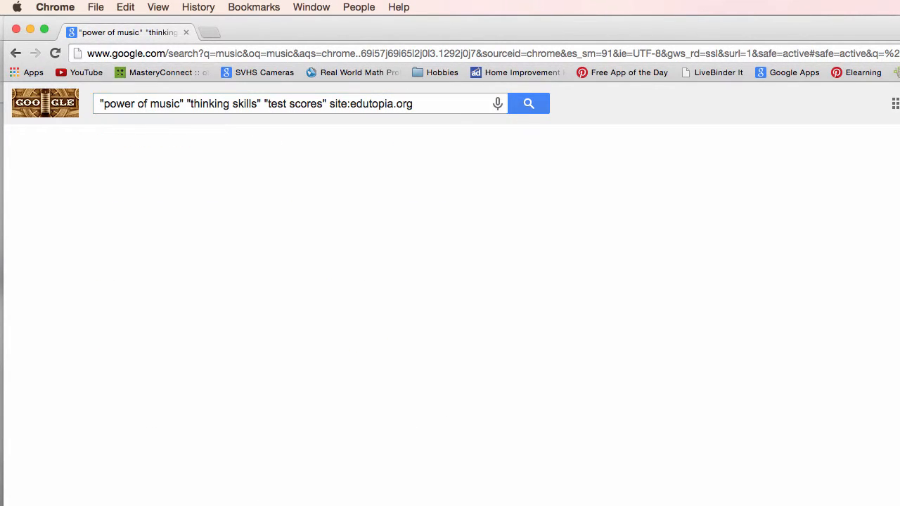
pyautogui.click(529, 104)
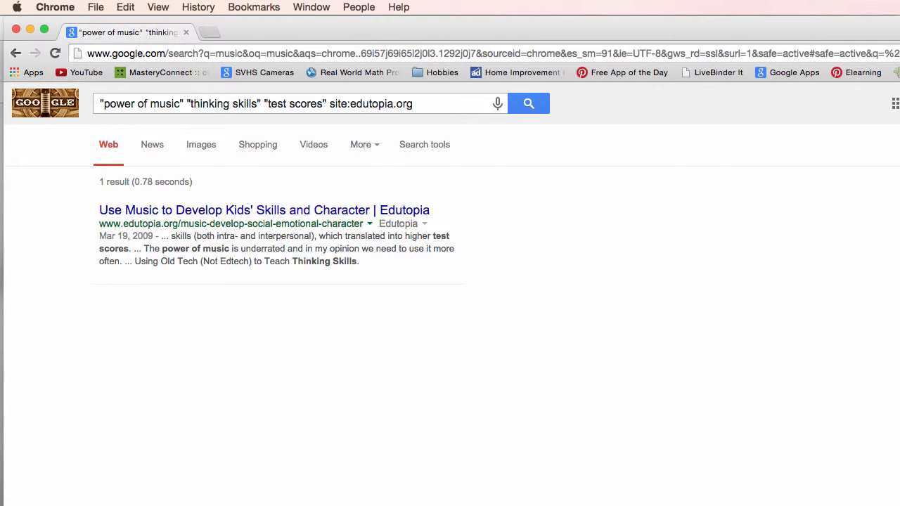
pyautogui.moveTo(512, 174)
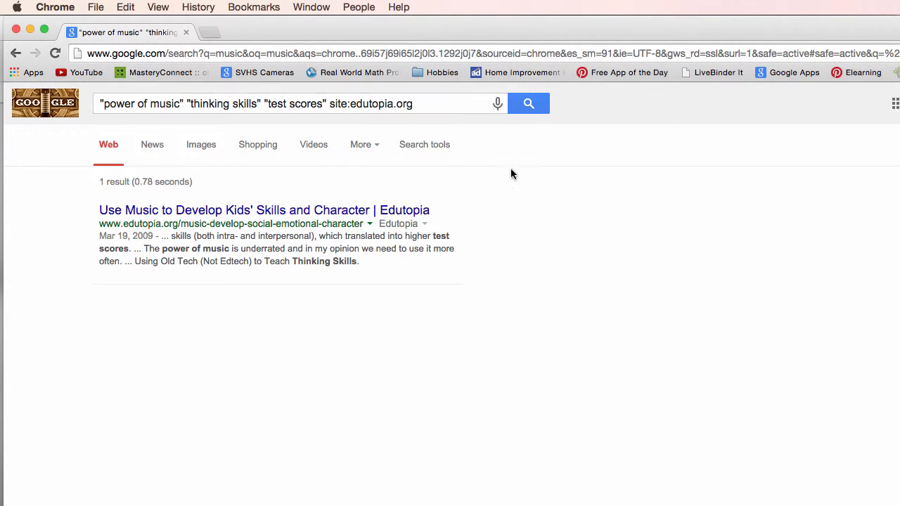
pyautogui.moveTo(363, 310)
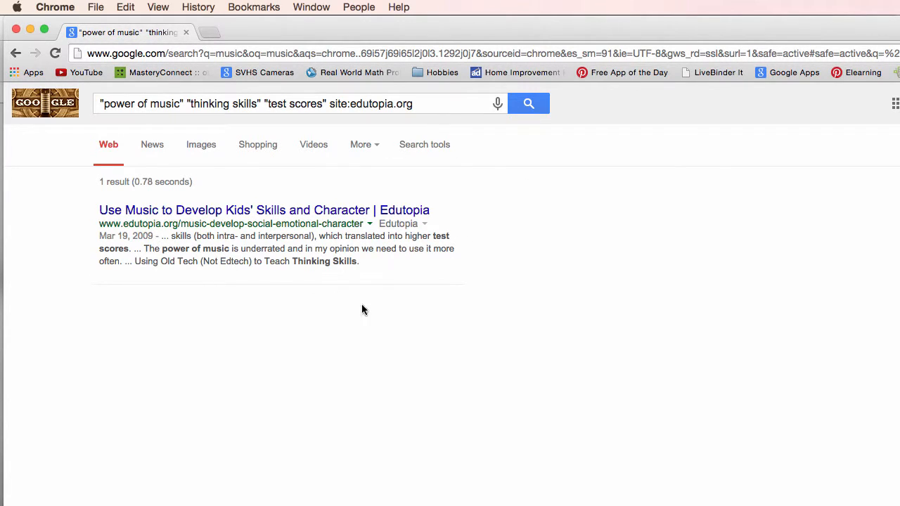